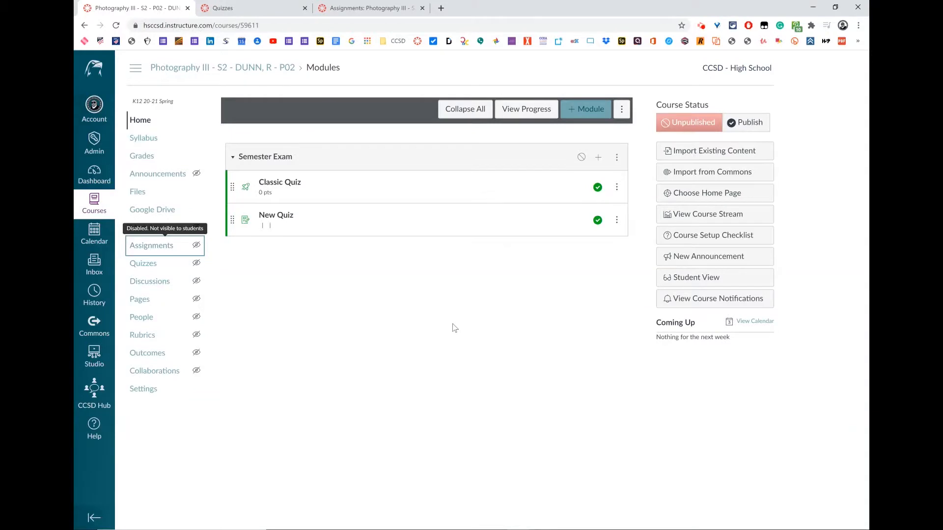
mouse_move(306, 190)
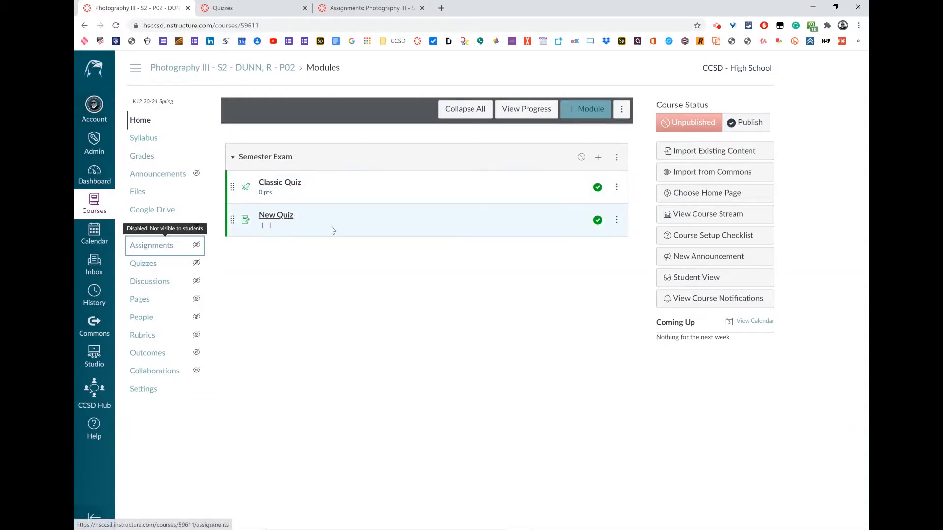
mouse_move(378, 129)
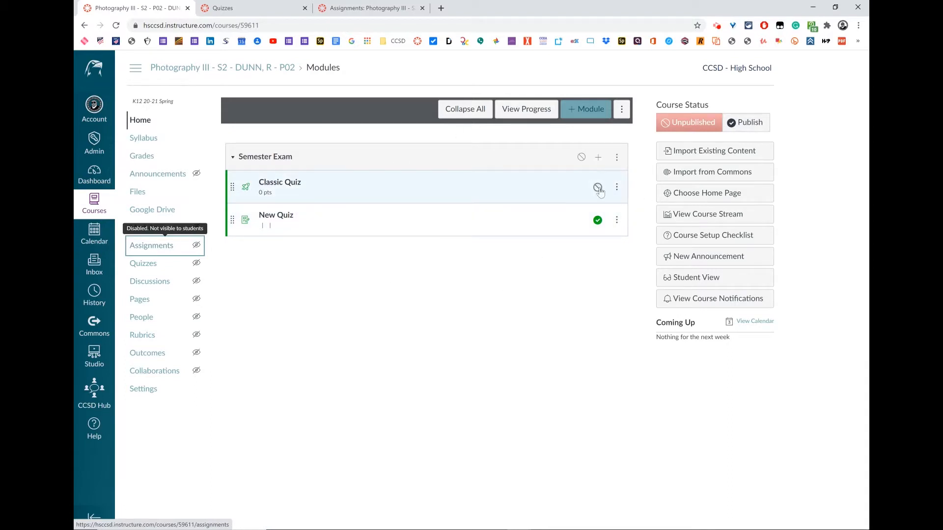
Remove Classic Quiz from the Semester Exam module and confirm the removal
left_click(597, 188)
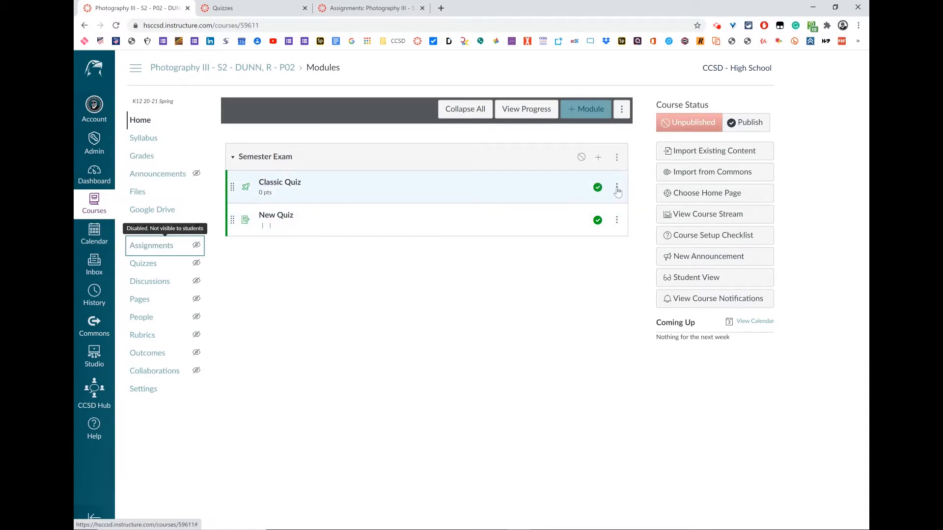
left_click(616, 187)
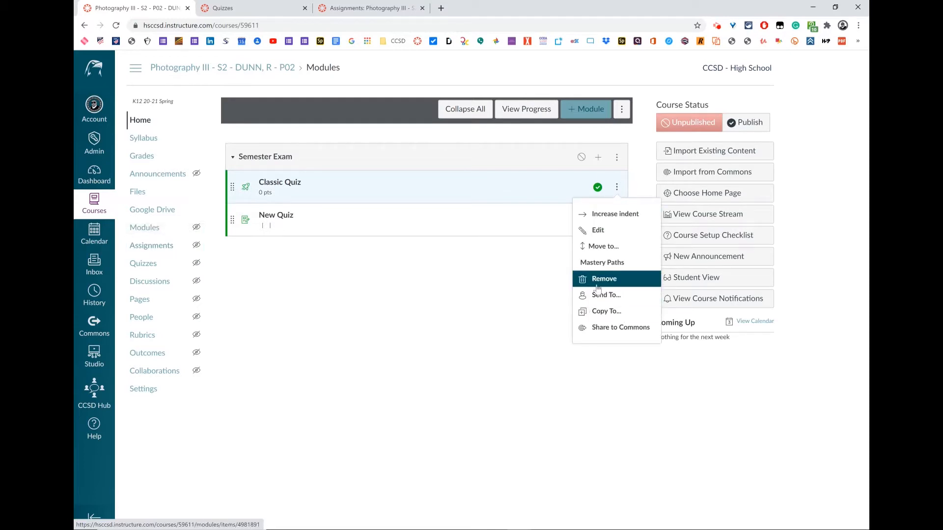
left_click(603, 279)
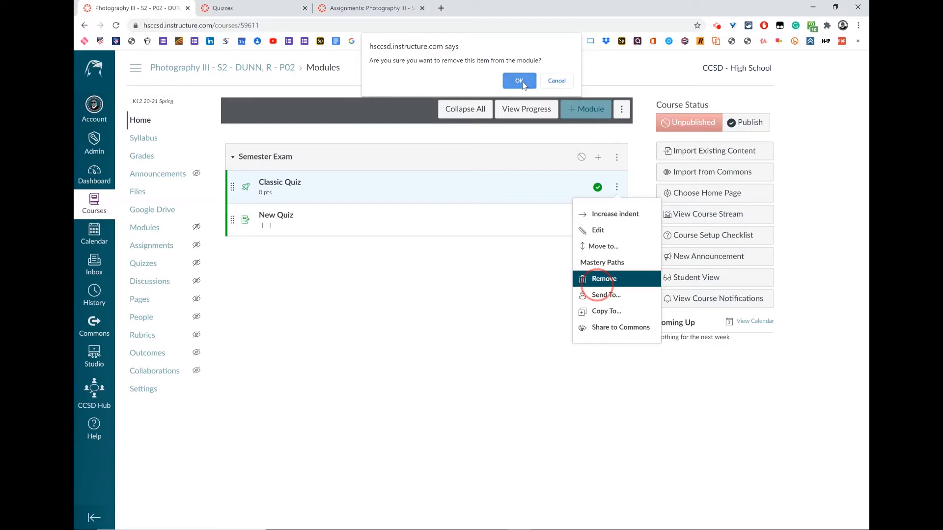
left_click(519, 81)
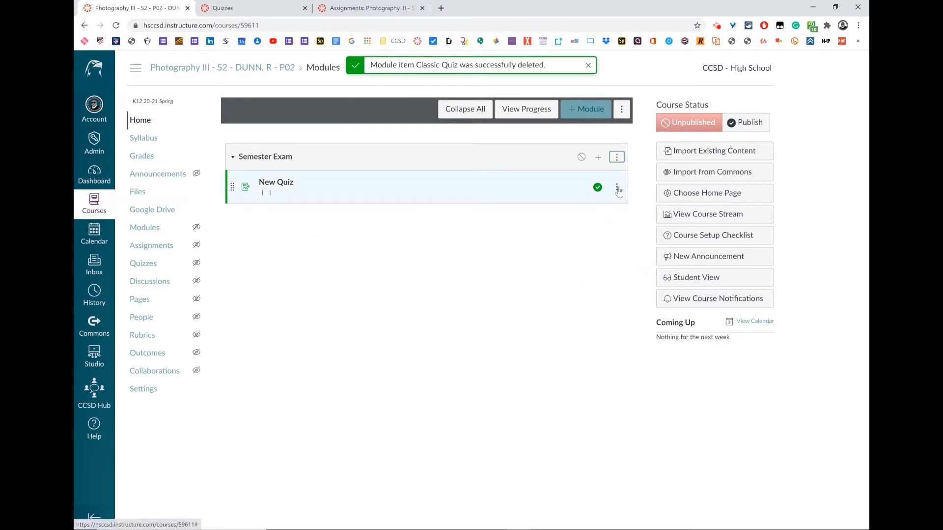
Remove New Quiz from the Semester Exam module, confirming with OK
left_click(617, 187)
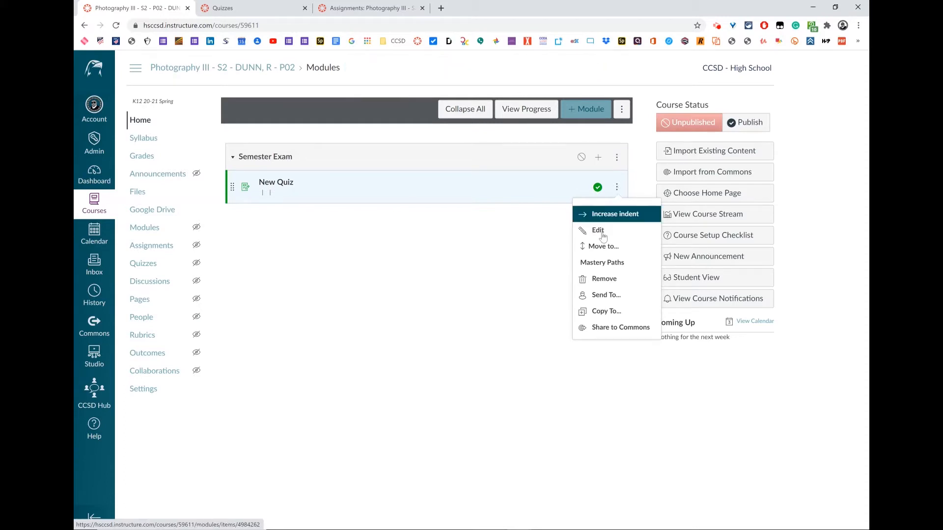
left_click(604, 279)
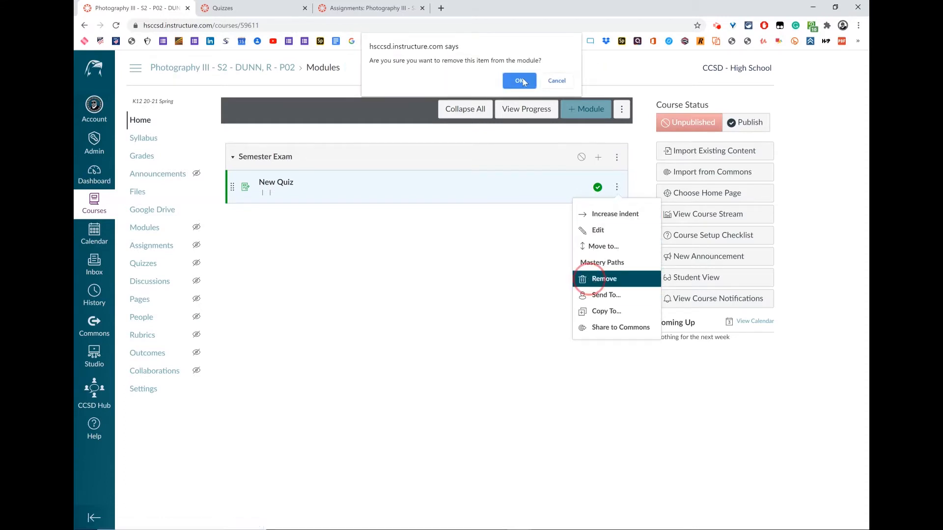
left_click(520, 80)
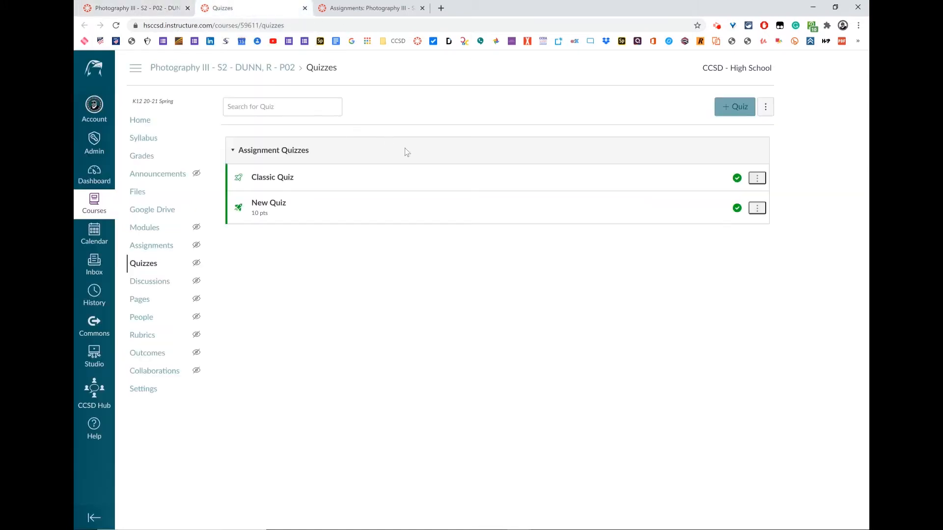
mouse_move(768, 193)
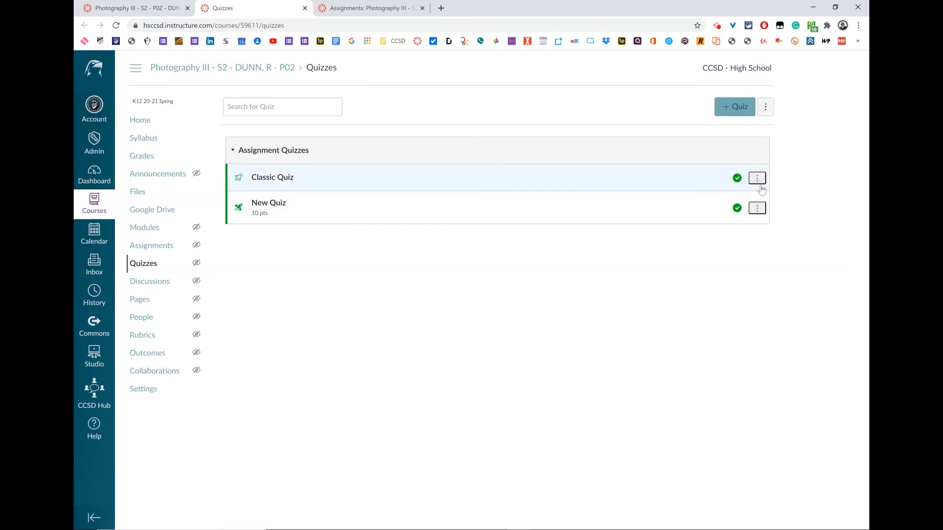
Delete Classic Quiz from the course and return to the Quizzes page
left_click(756, 178)
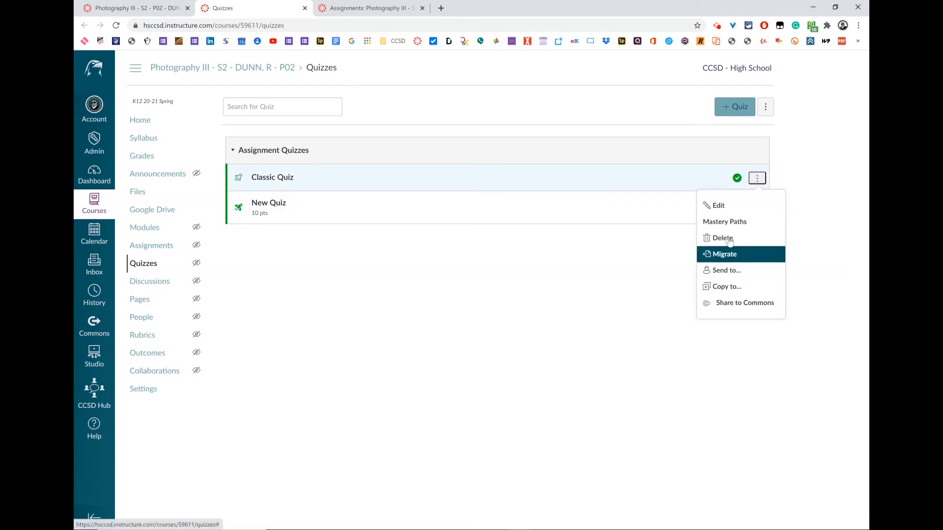
mouse_move(722, 238)
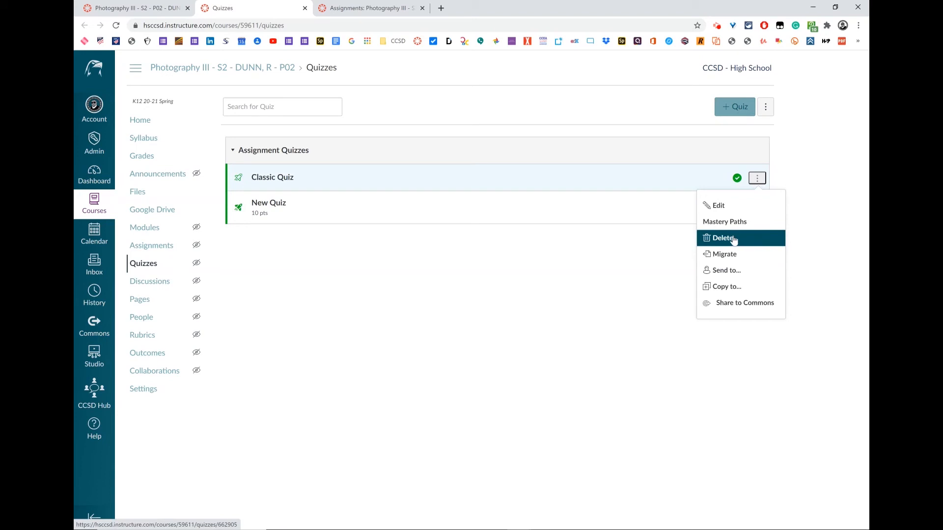
left_click(723, 237)
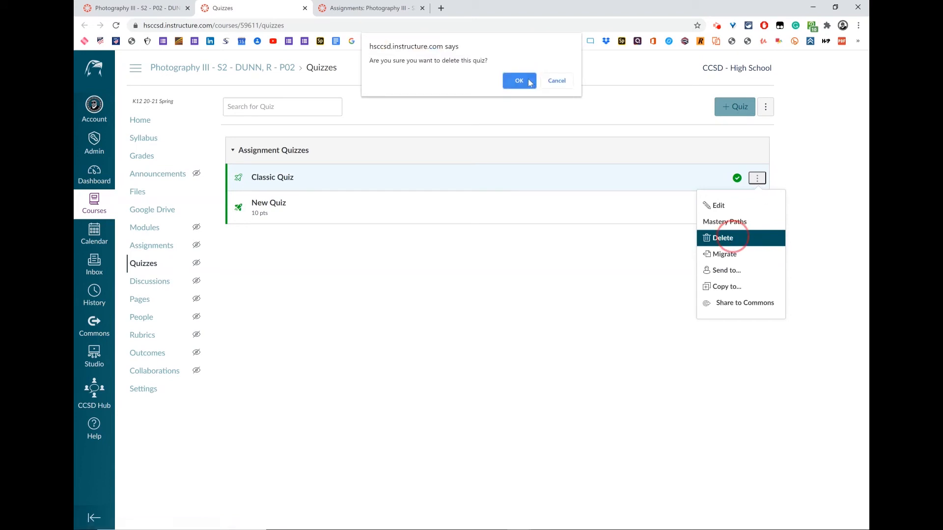
left_click(519, 80)
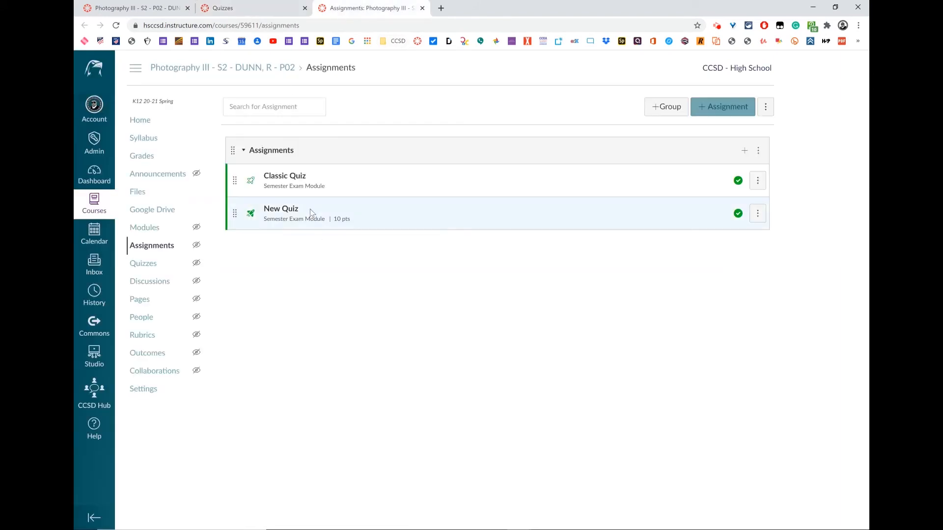
mouse_move(290, 43)
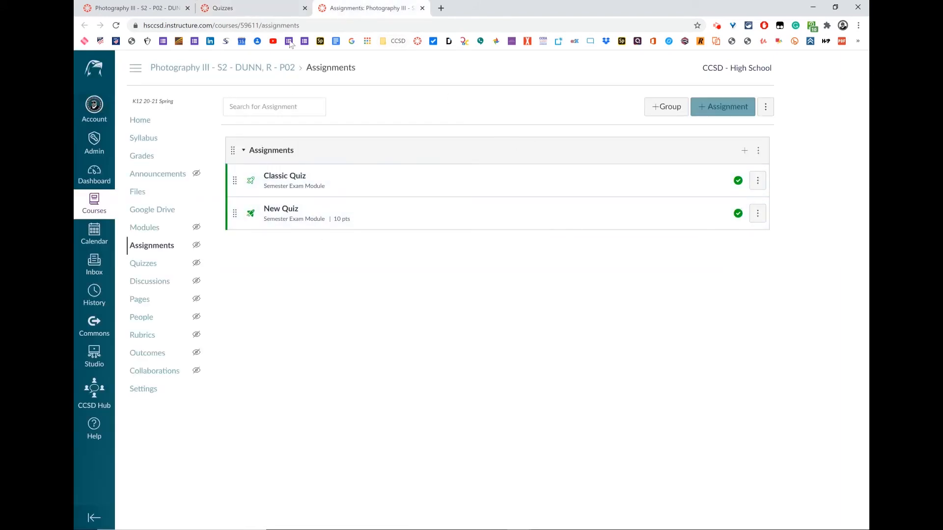
left_click(143, 263)
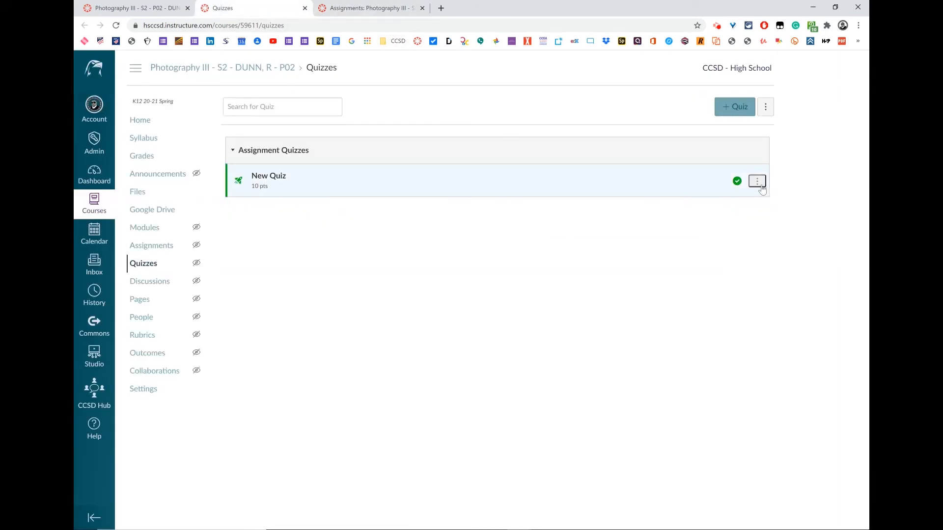
Delete New Quiz, then return to the empty Semester Exam module on Modules
left_click(756, 181)
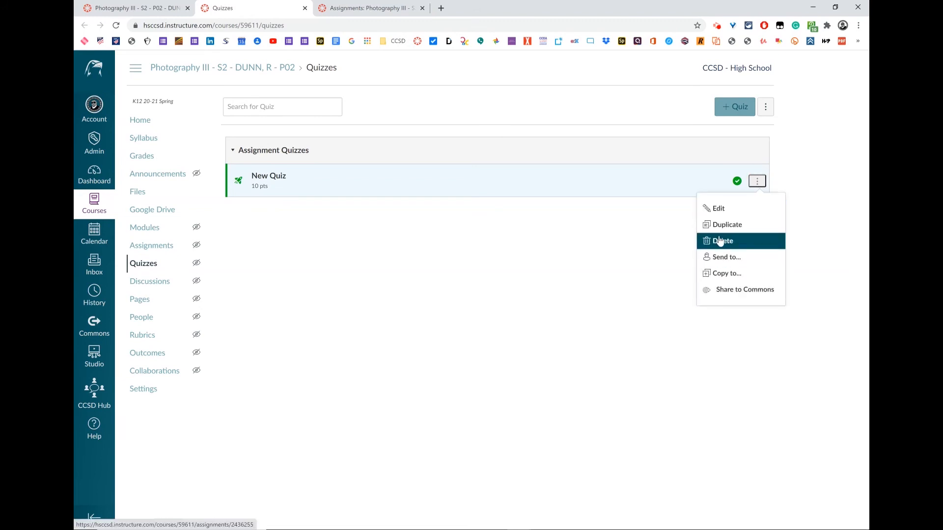
left_click(722, 241)
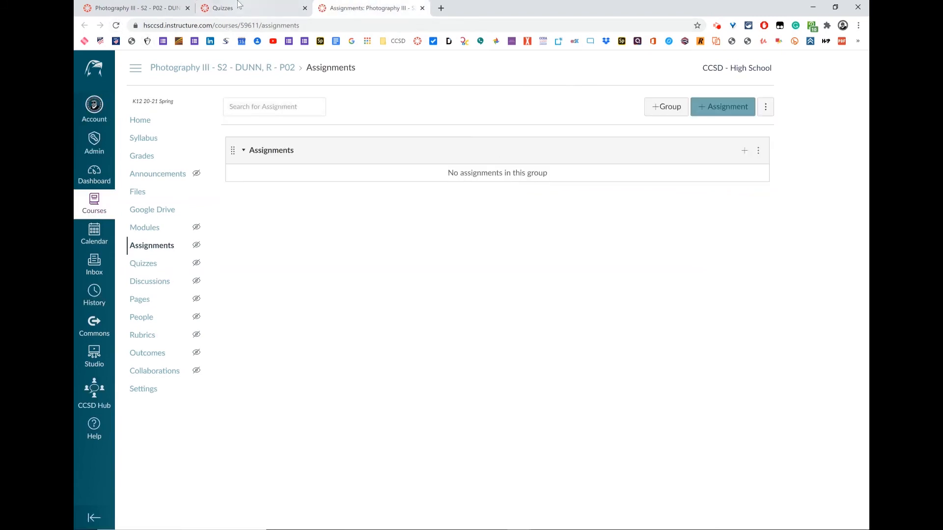
left_click(140, 119)
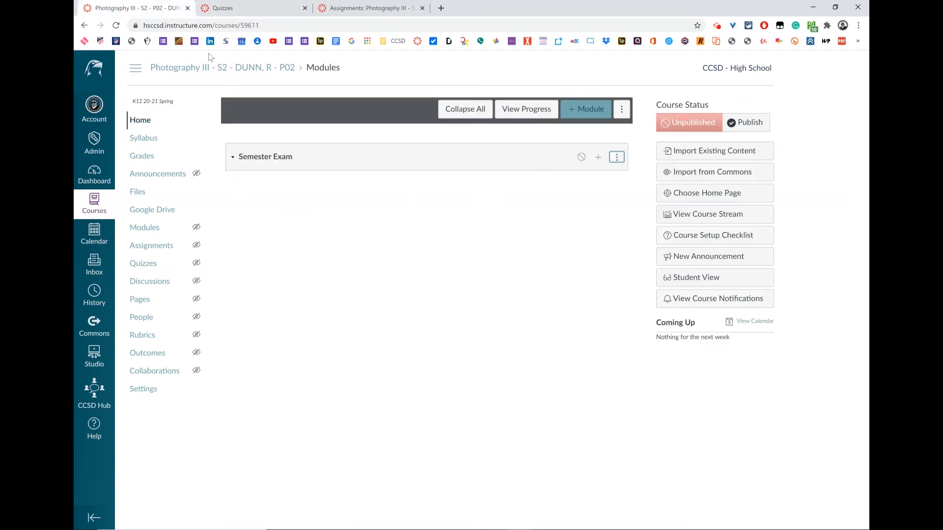
mouse_move(463, 157)
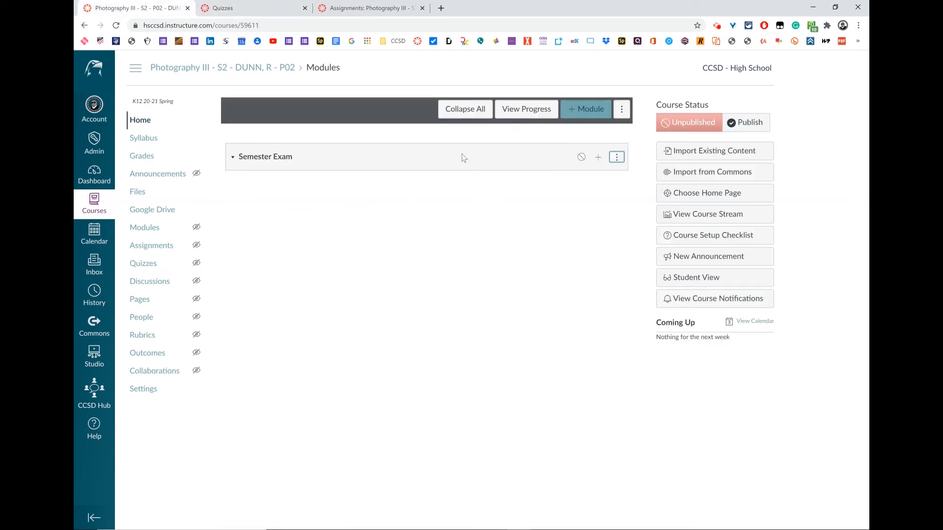